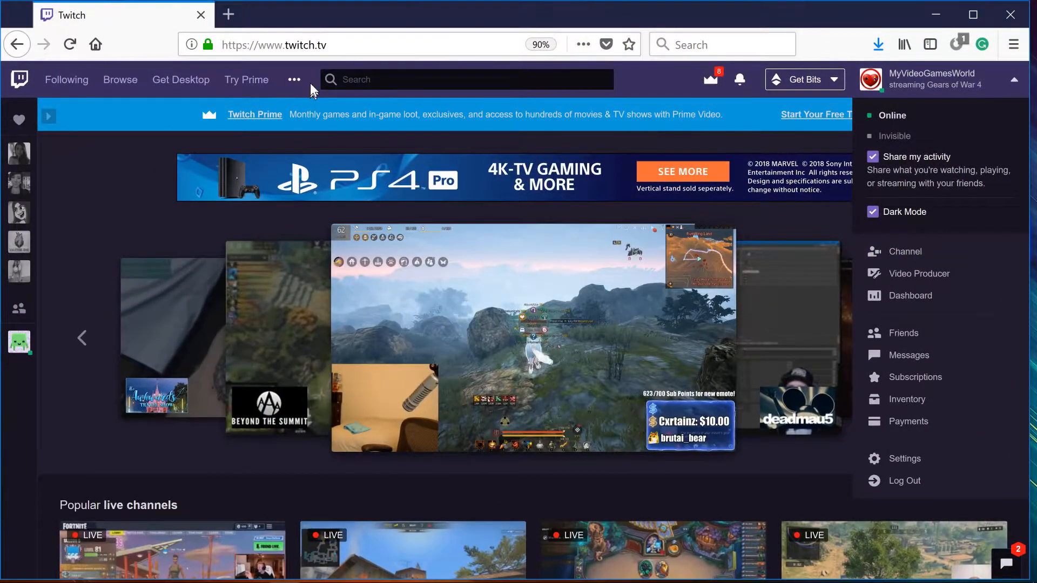
# - Expand the Twitch account dropdown menu at the top right
pyautogui.click(302, 45)
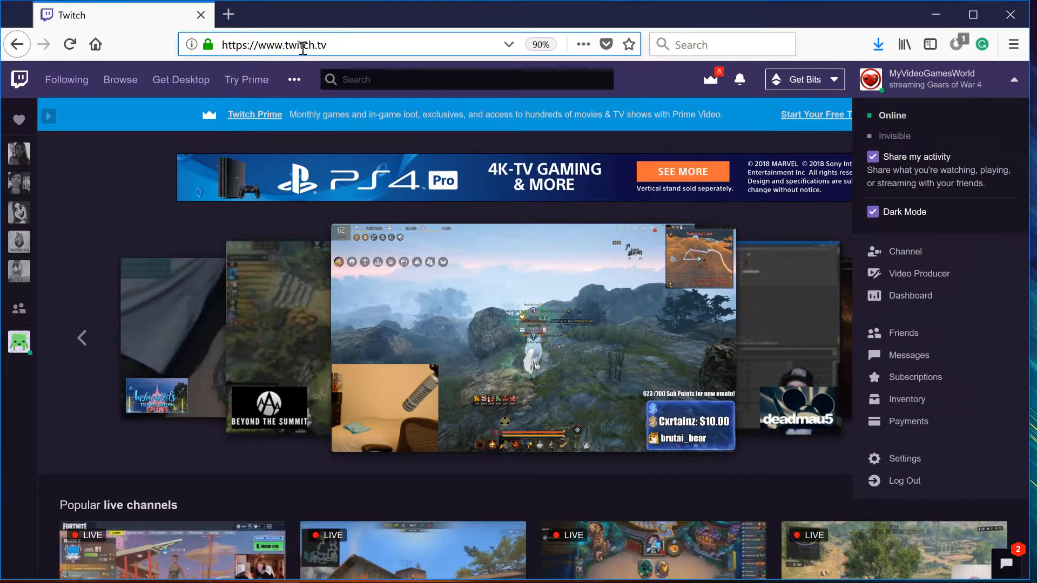
pyautogui.moveTo(824, 111)
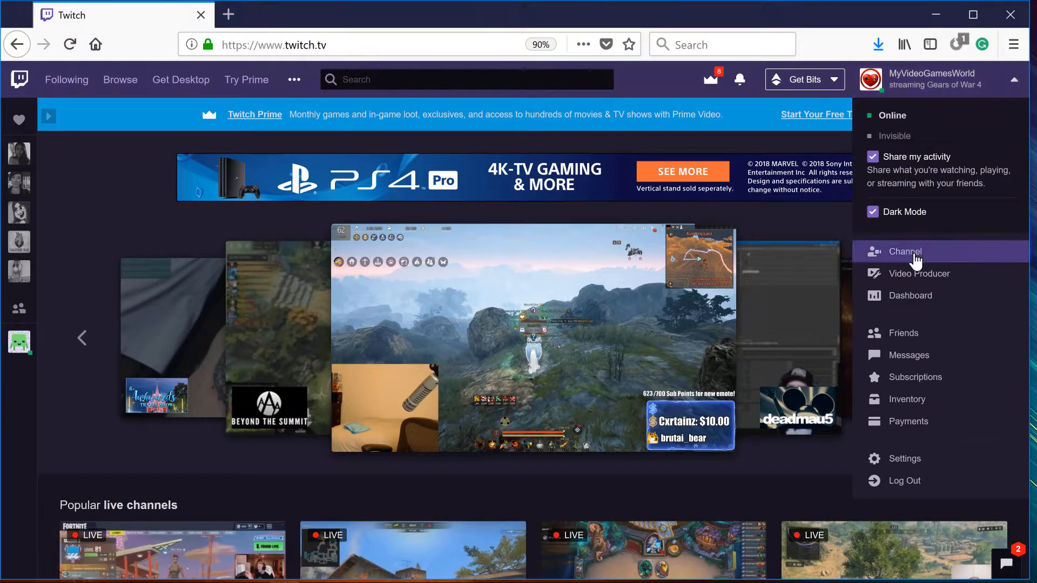
pyautogui.moveTo(921, 273)
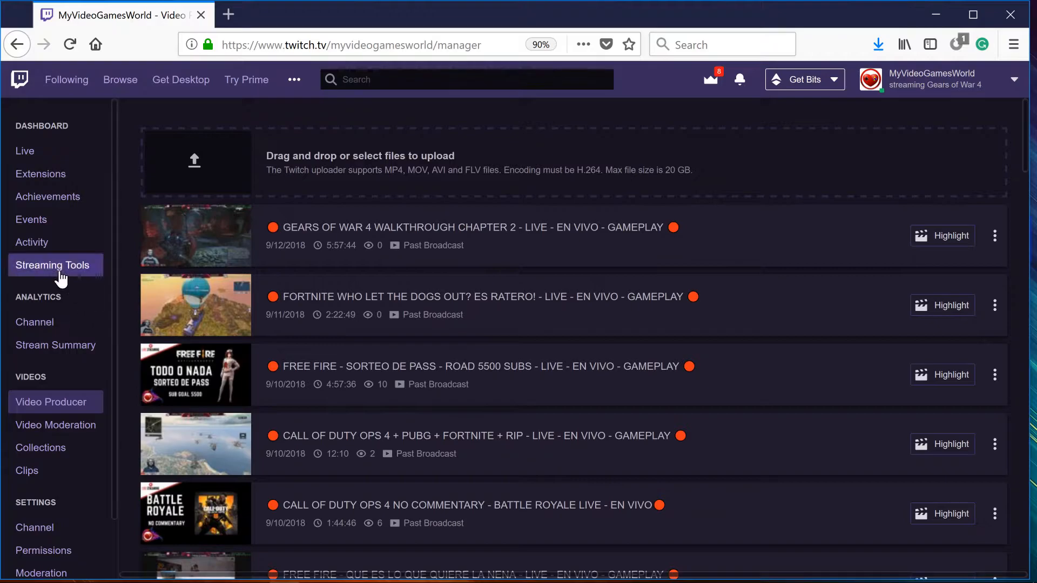
pyautogui.moveTo(36, 129)
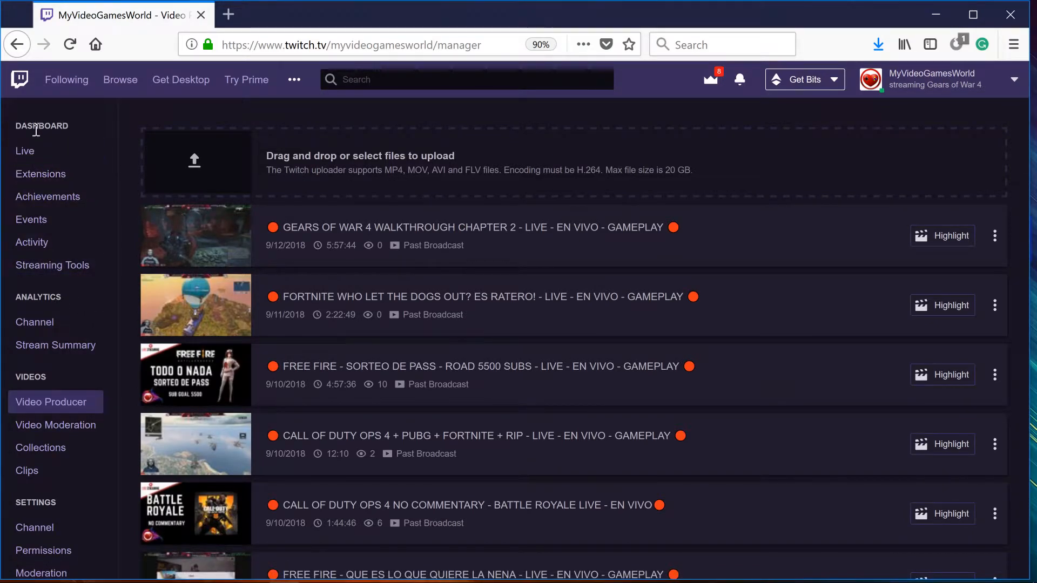
pyautogui.moveTo(41, 174)
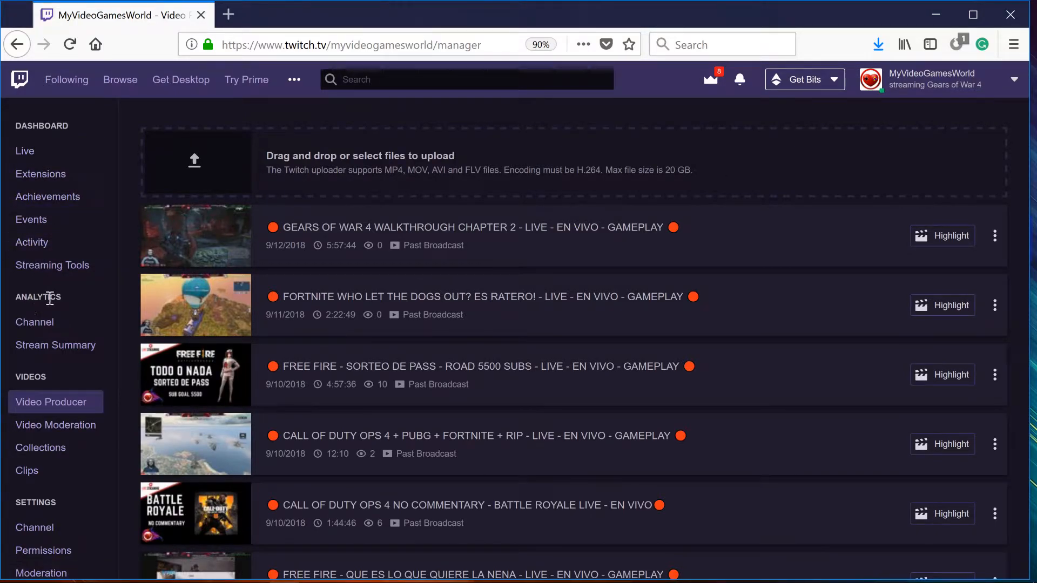
# - Scroll the dashboard sidebar to Settings and choose Channel
pyautogui.scroll(-3)
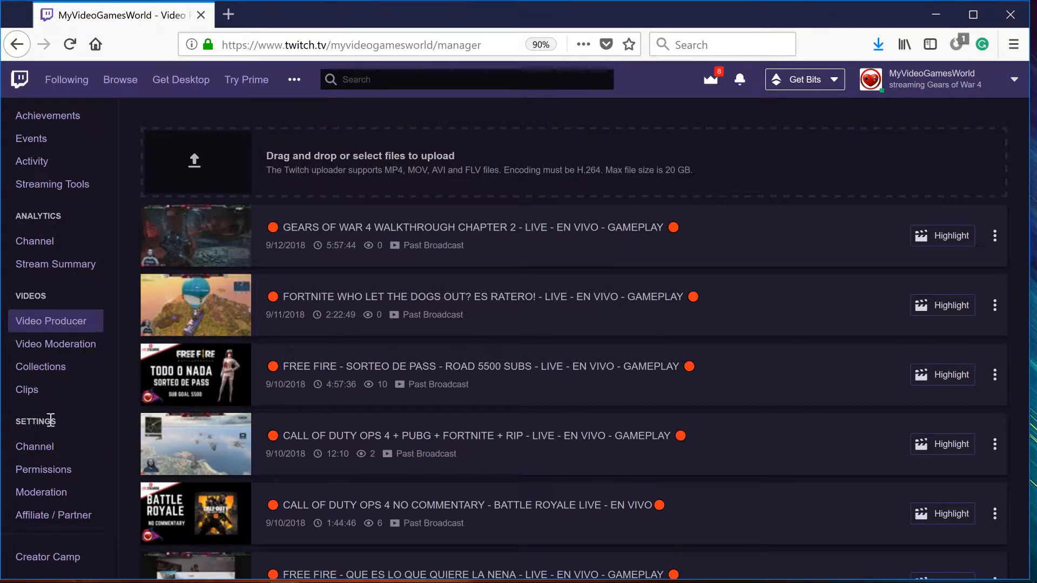
pyautogui.click(34, 447)
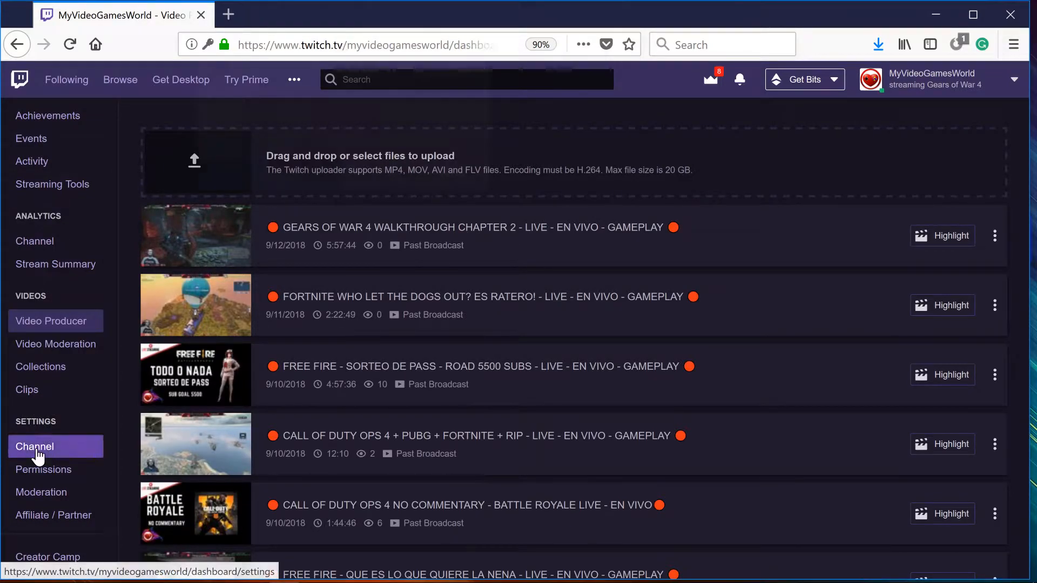
# - Scroll the Channel settings page past stream key and banner options to Auto Hosting
pyautogui.click(35, 446)
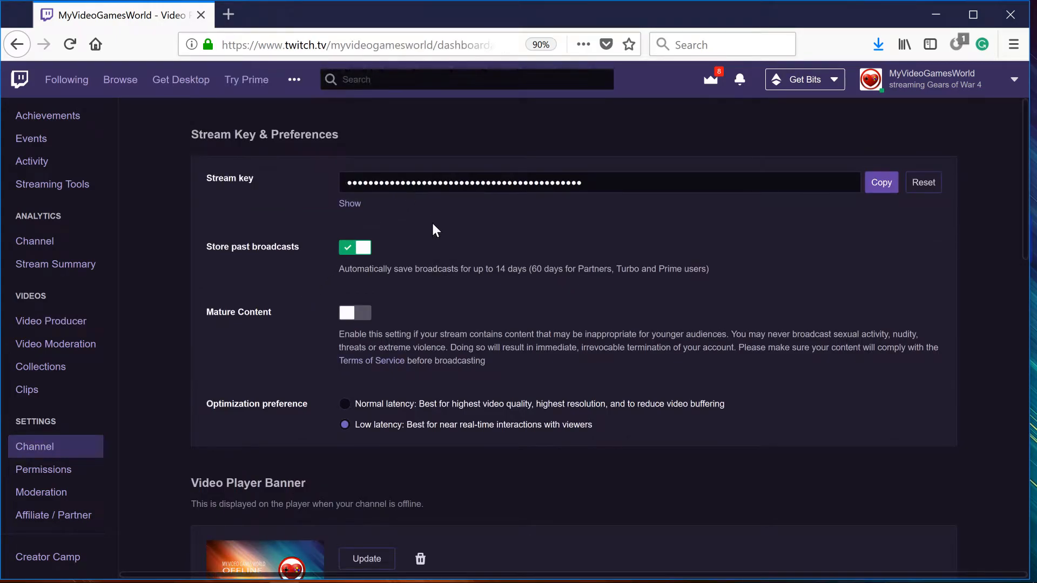
pyautogui.moveTo(207, 157)
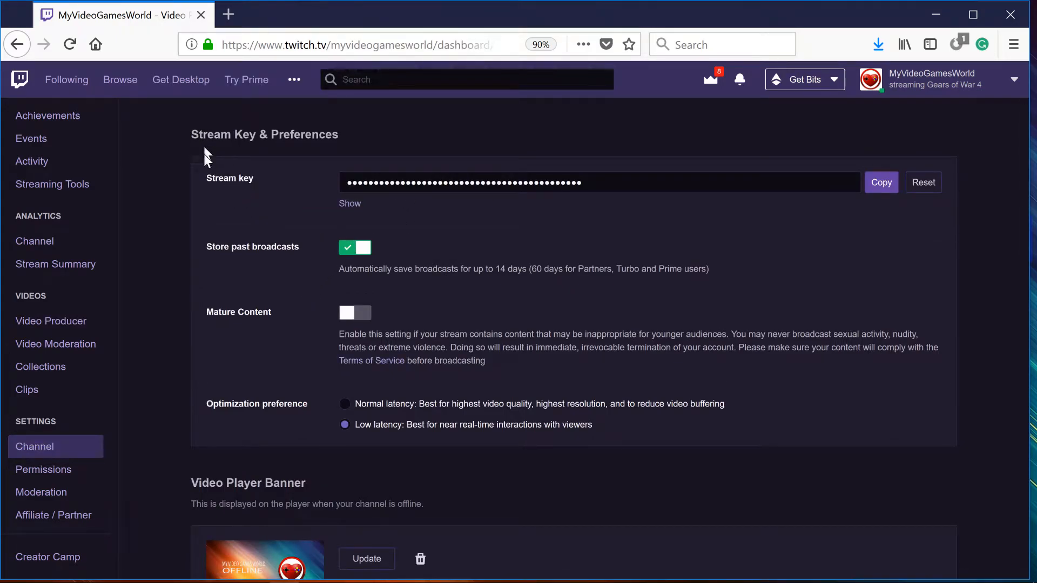
pyautogui.moveTo(198, 136)
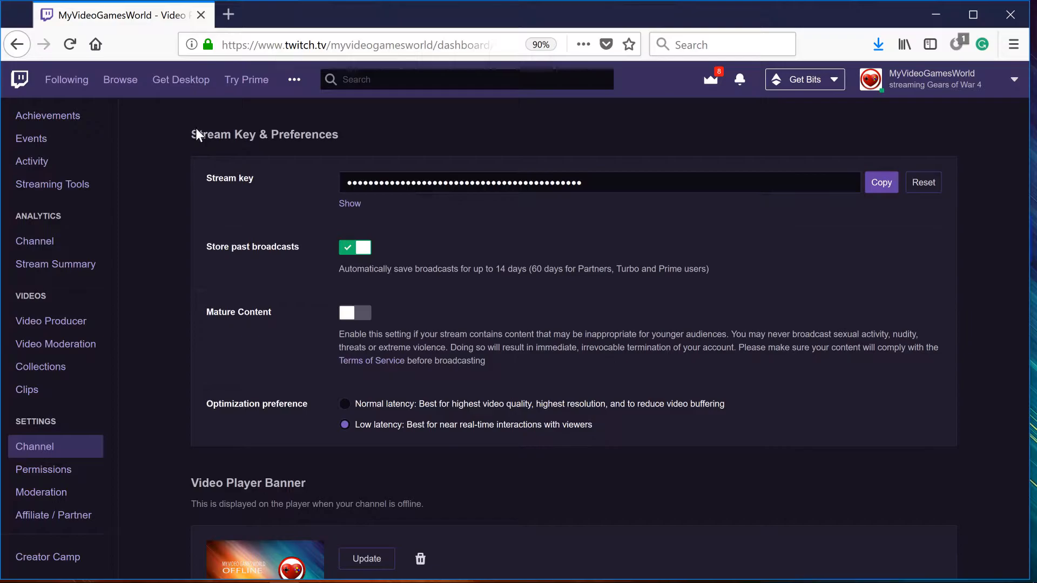
pyautogui.scroll(-3)
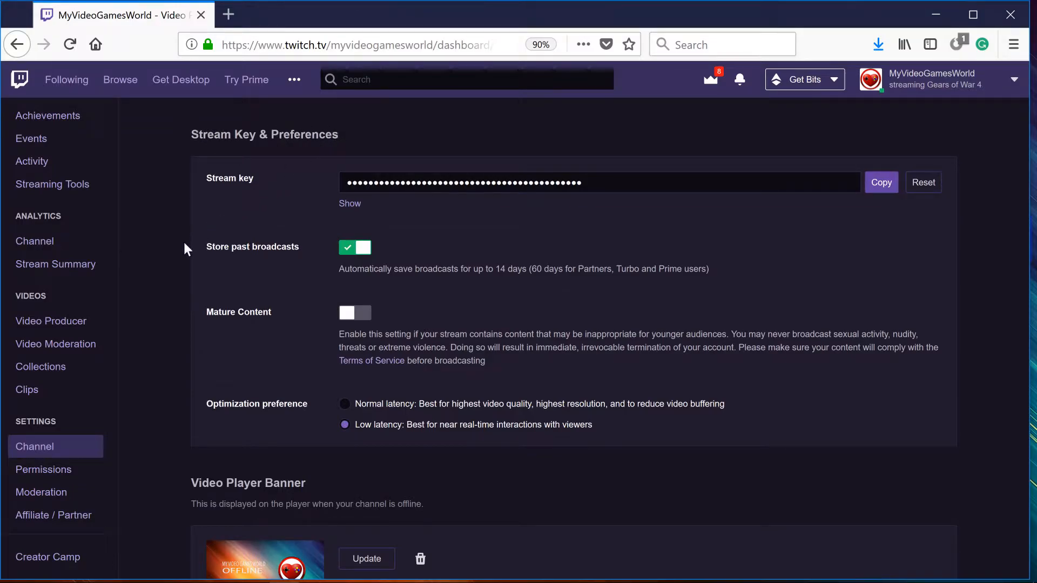
pyautogui.scroll(-3)
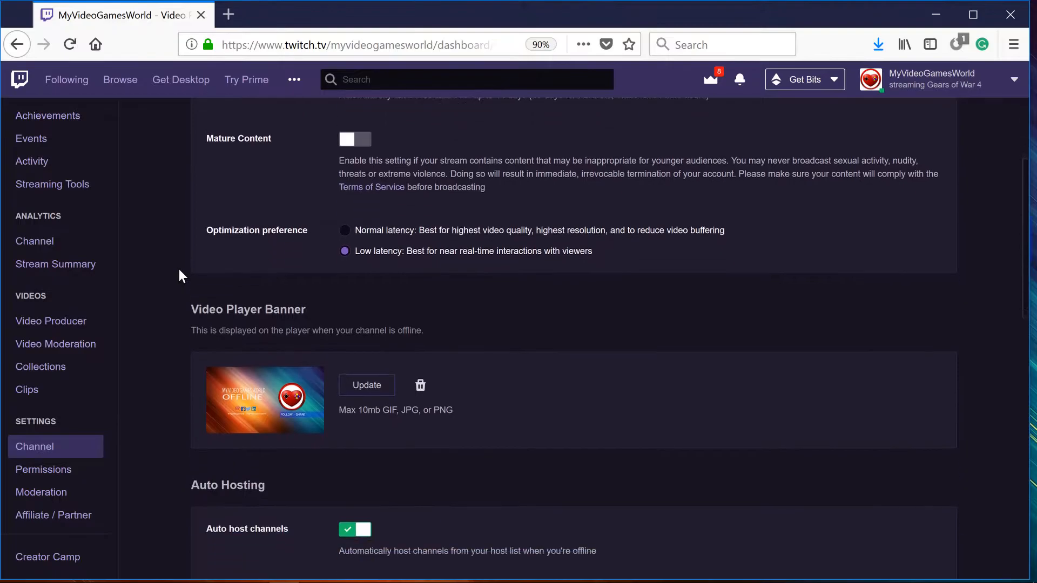
pyautogui.scroll(-3)
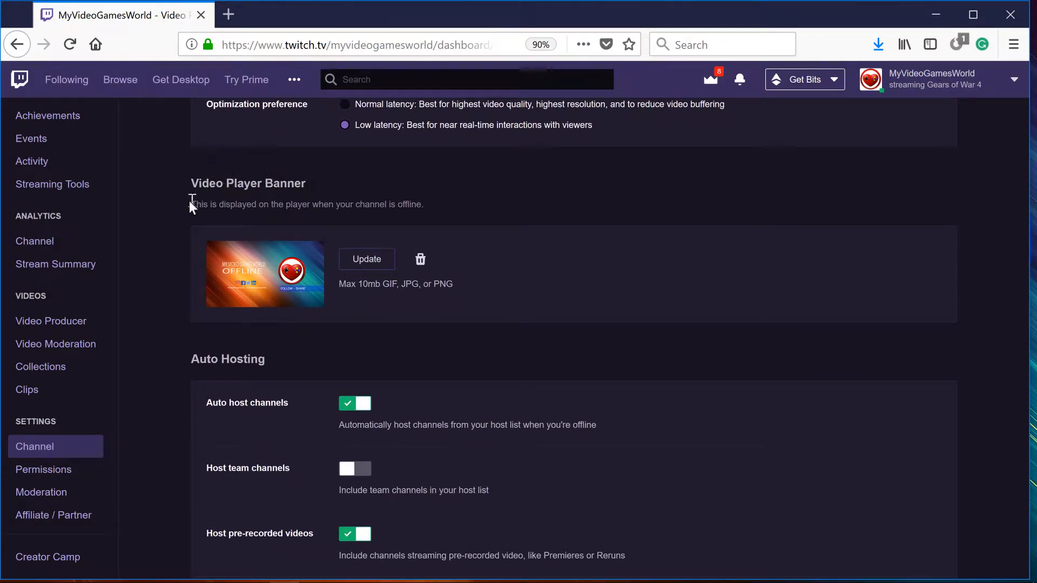
pyautogui.scroll(-3)
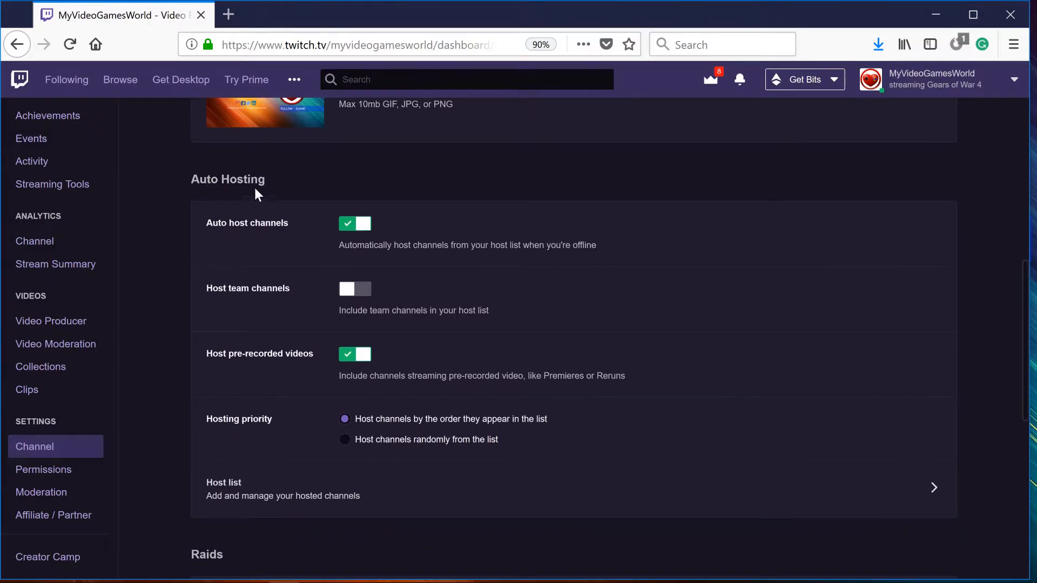
# - Toggle Auto Hosting and team channel hosting off and on, ending with team hosting off
pyautogui.scroll(-3)
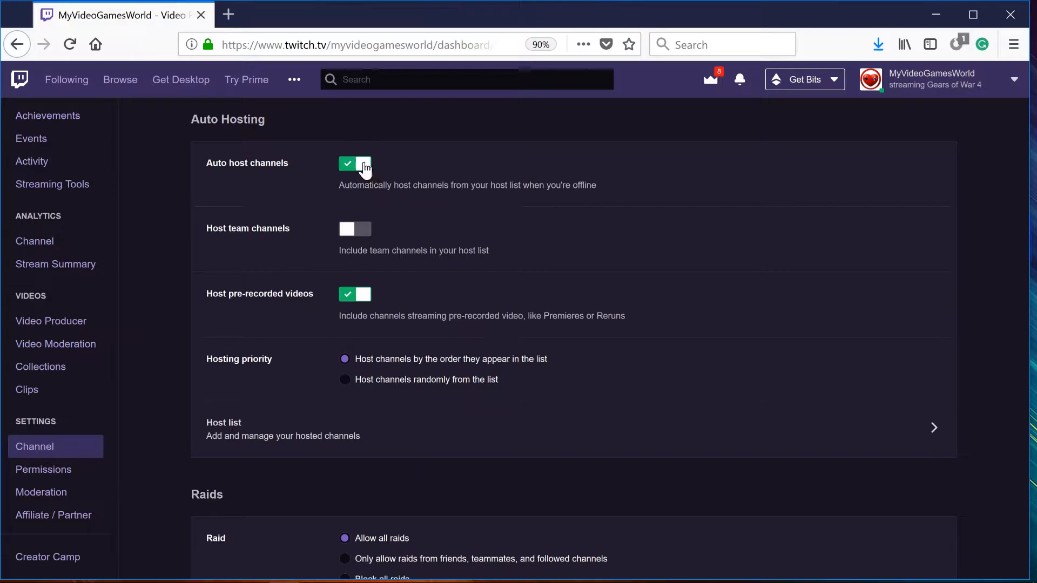
pyautogui.click(355, 164)
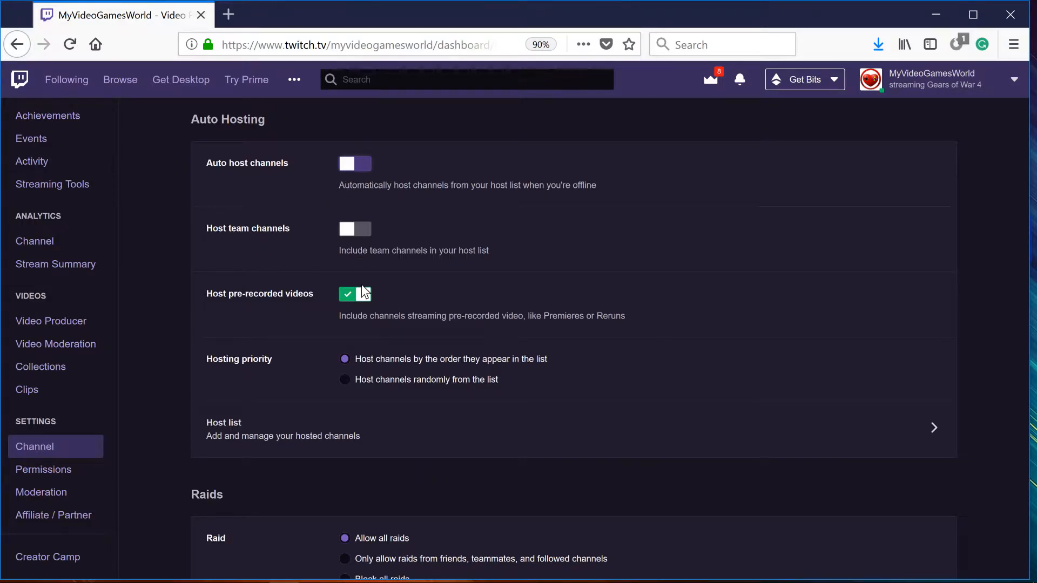
pyautogui.click(355, 293)
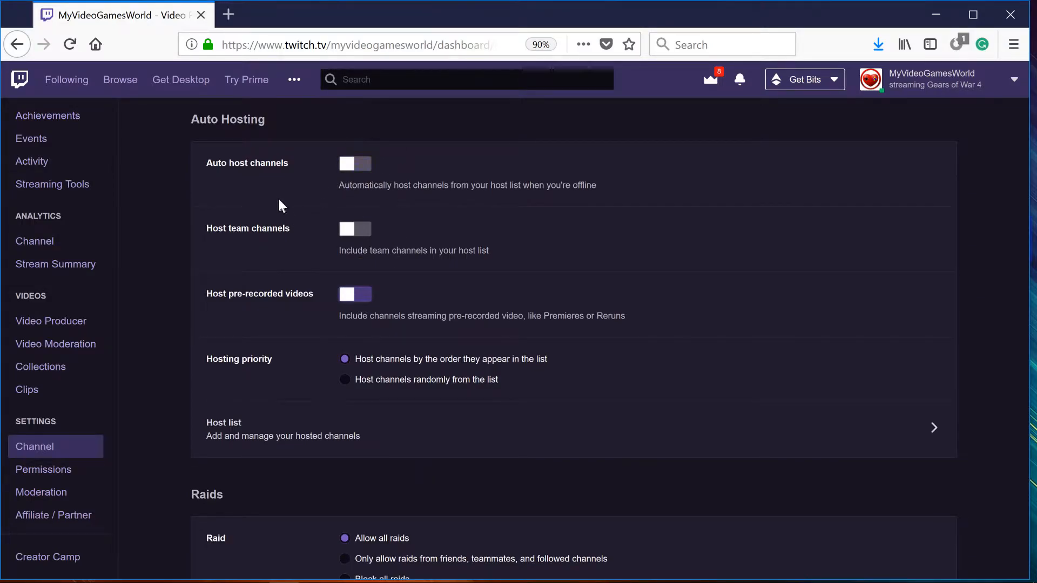
pyautogui.moveTo(265, 196)
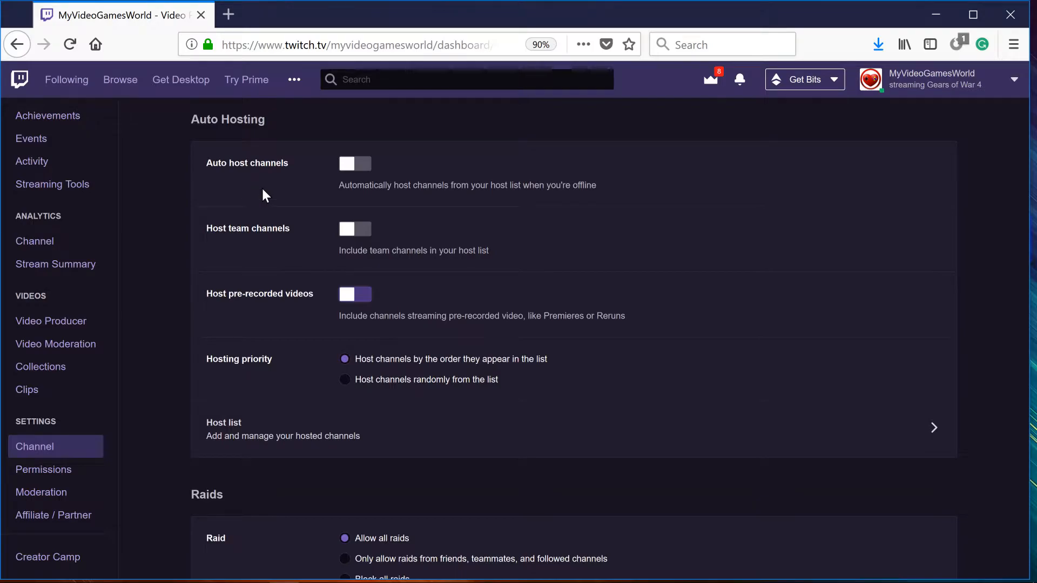
pyautogui.click(355, 163)
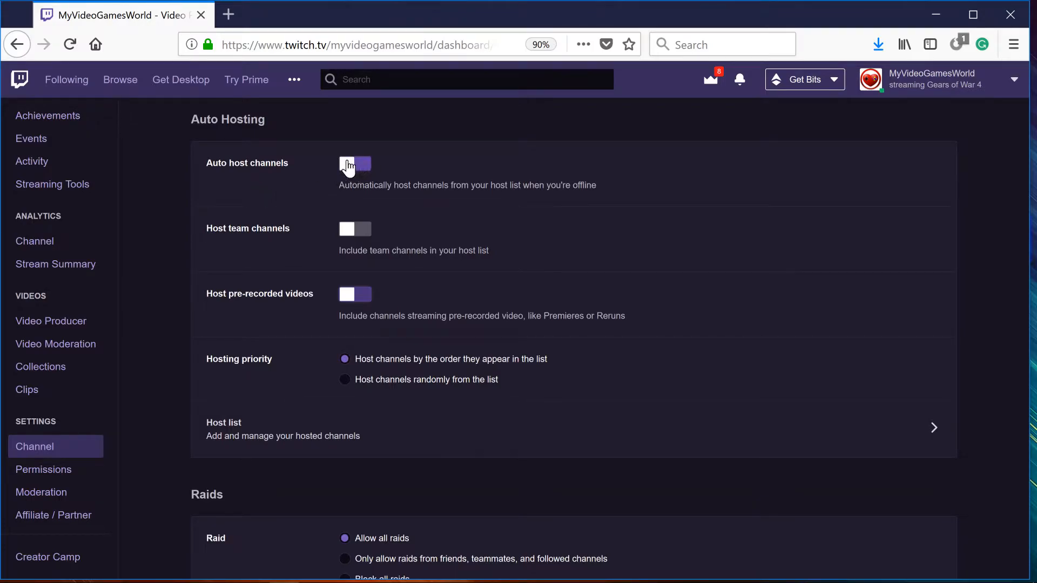
pyautogui.click(354, 164)
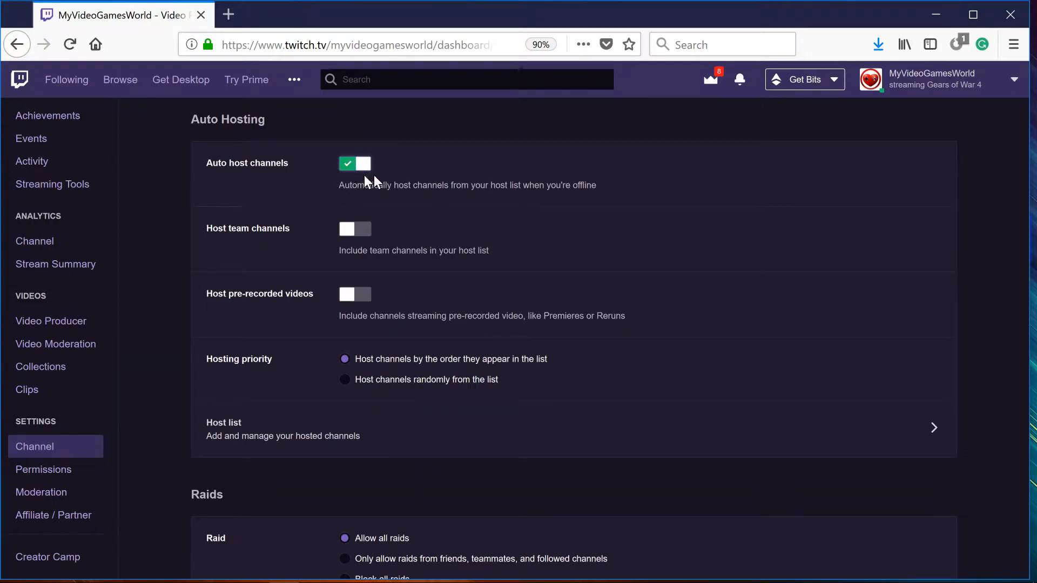
pyautogui.moveTo(269, 226)
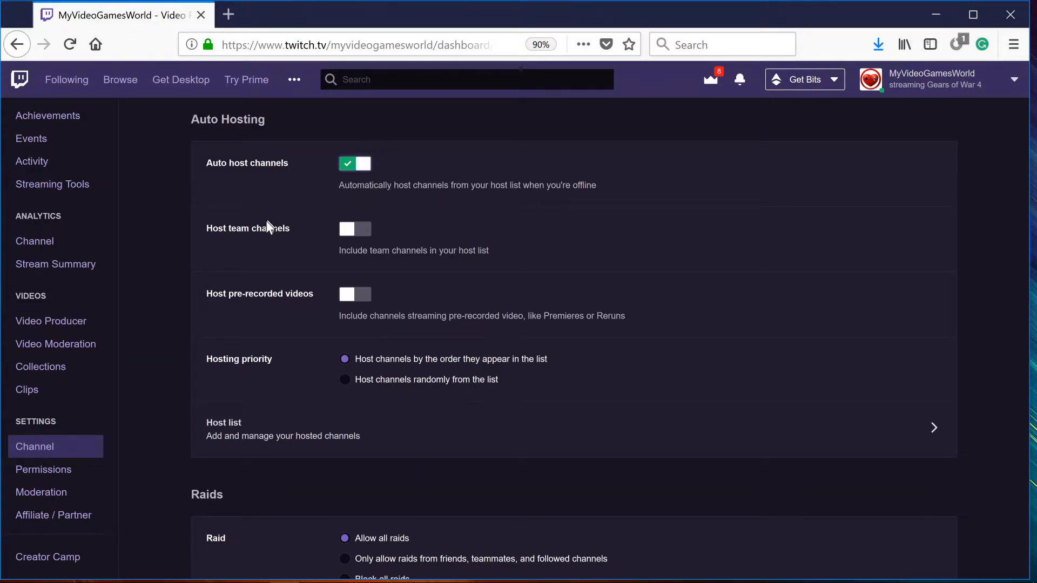
pyautogui.click(354, 229)
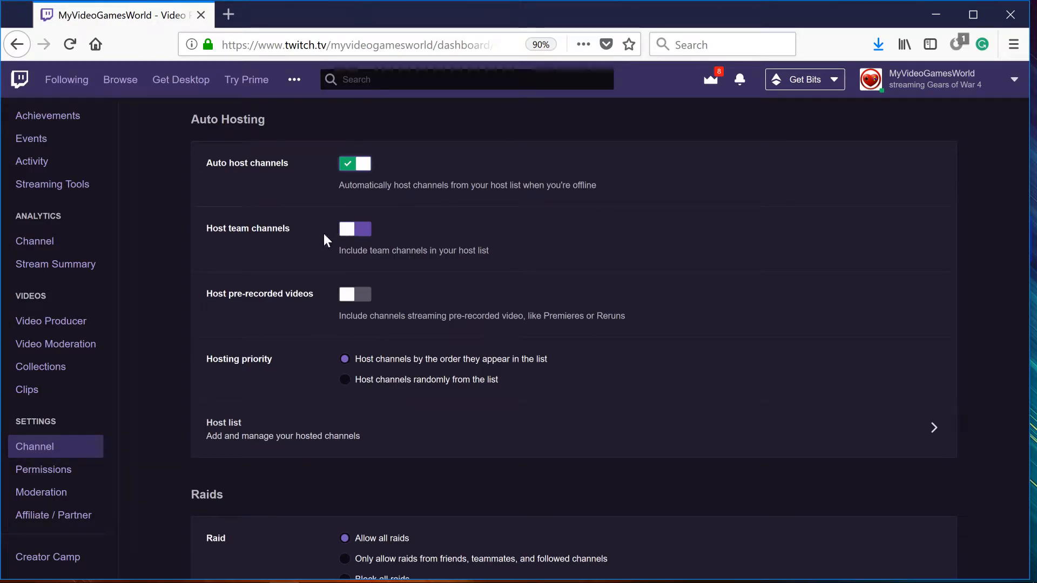
pyautogui.click(355, 229)
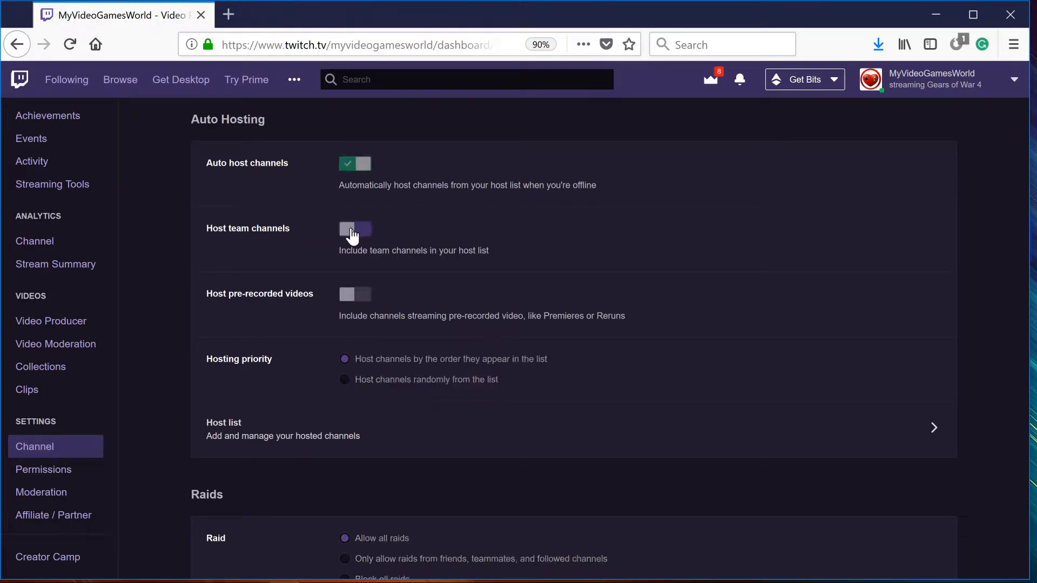
pyautogui.click(354, 231)
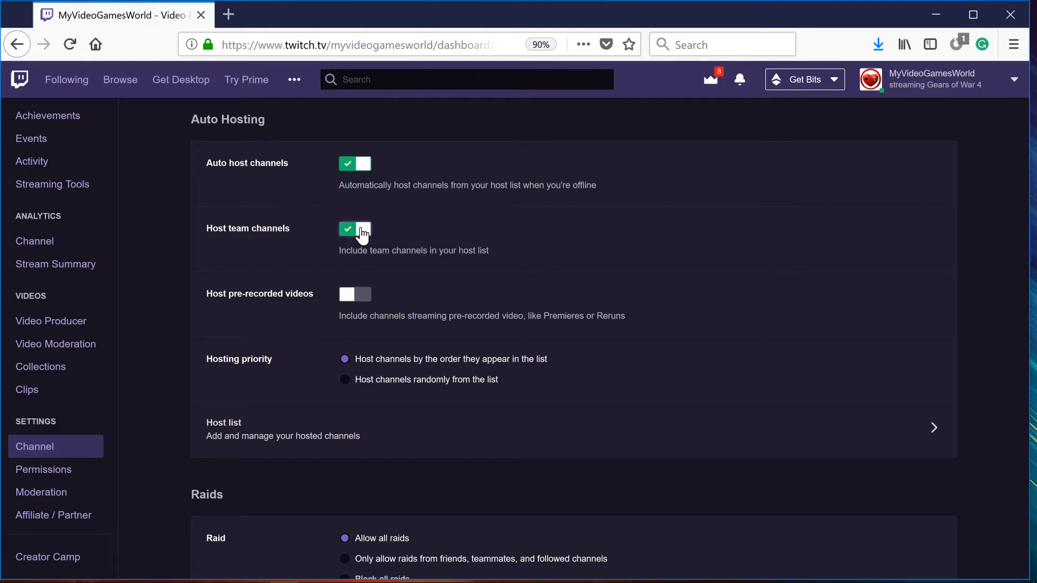
pyautogui.click(354, 228)
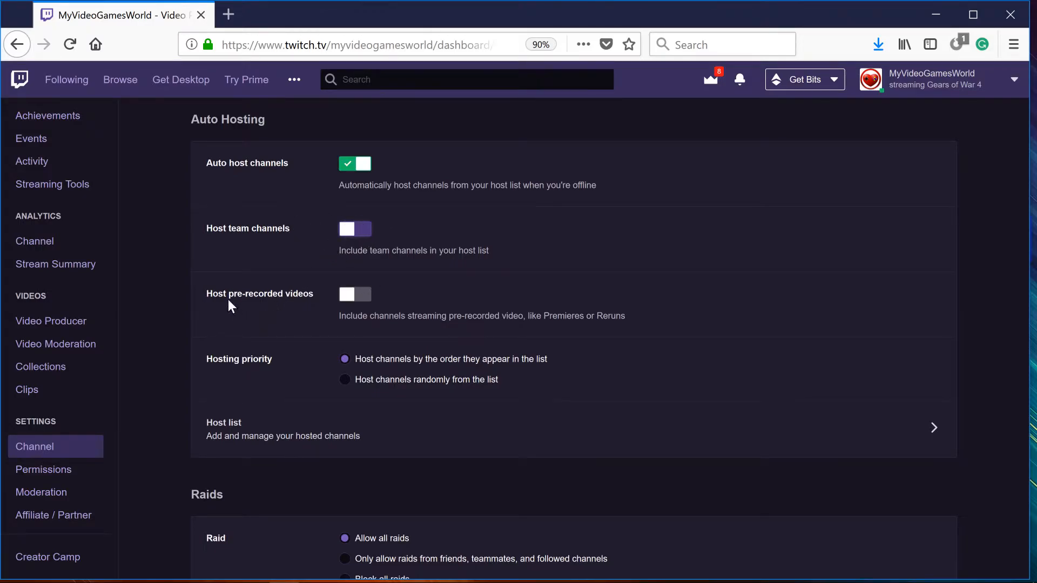
pyautogui.moveTo(312, 300)
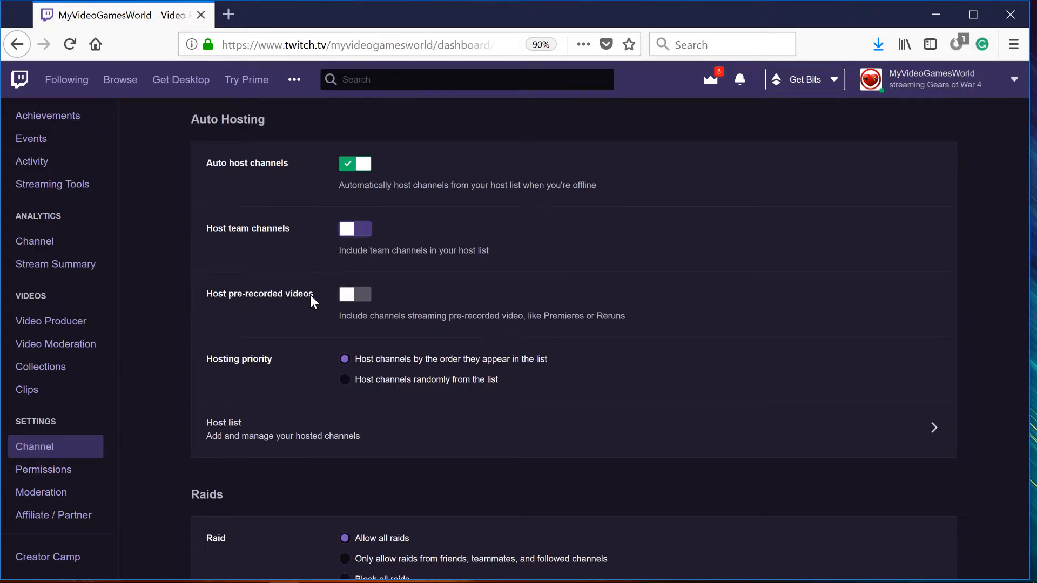
# - Turn on hosting of pre-recorded videos and scroll down to the host list
pyautogui.click(354, 294)
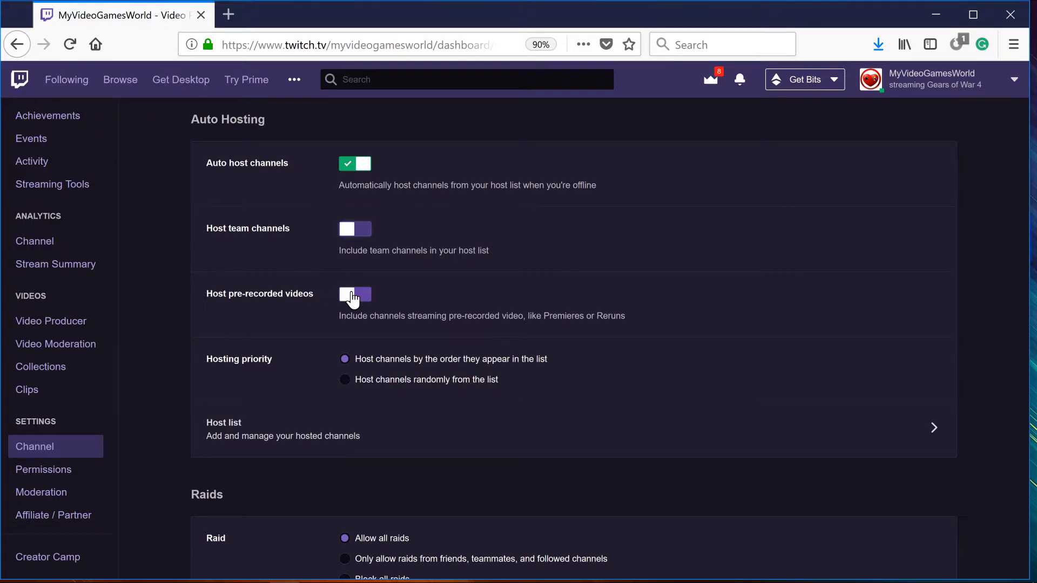
pyautogui.click(355, 294)
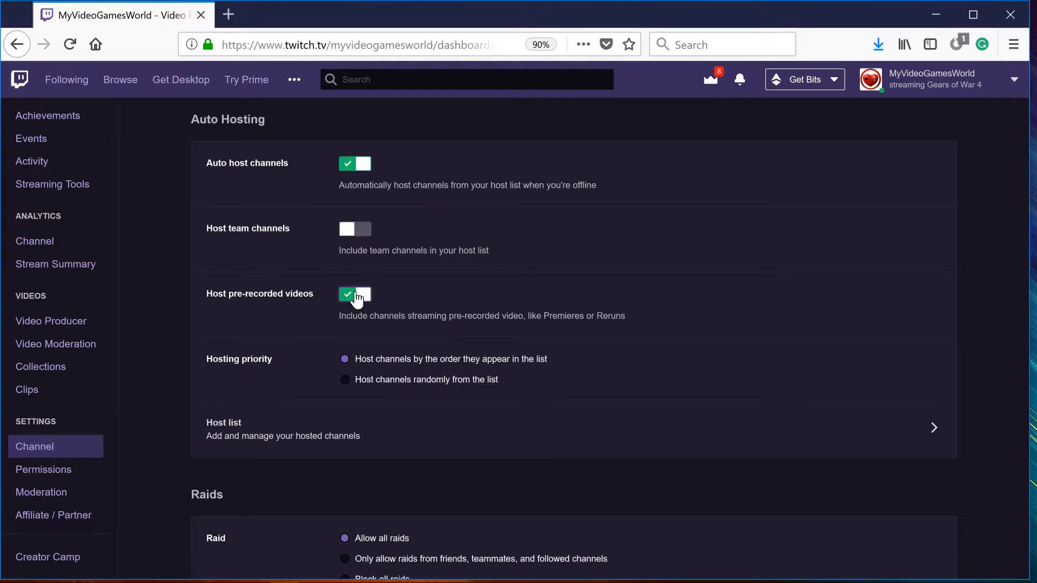
pyautogui.moveTo(365, 297)
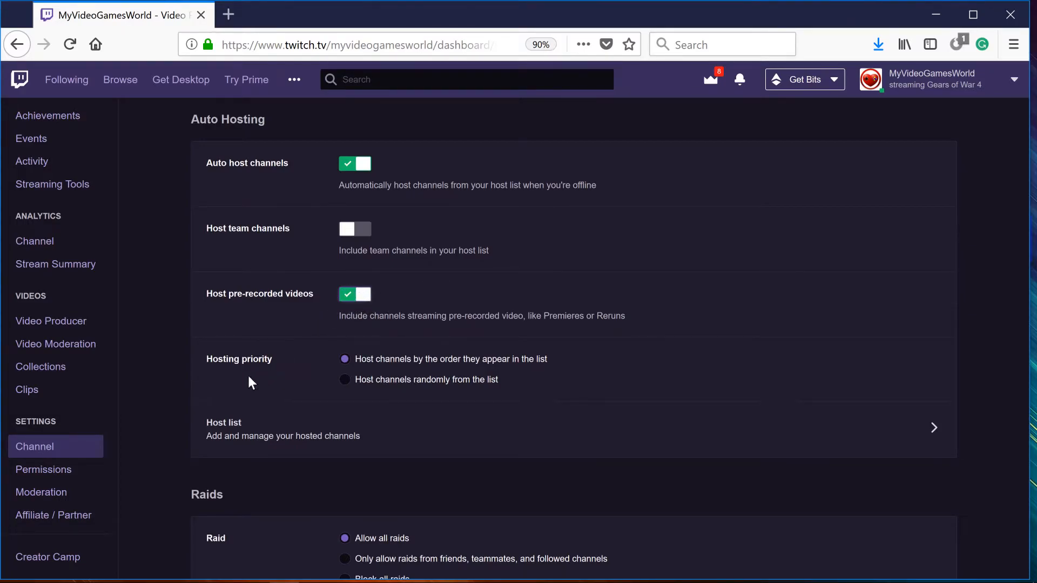
pyautogui.moveTo(346, 383)
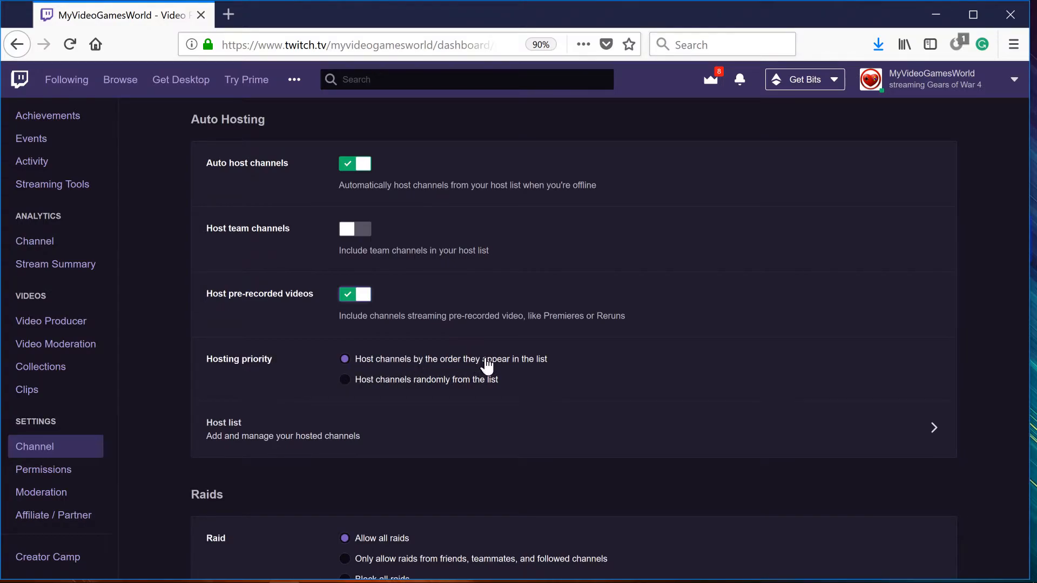
pyautogui.moveTo(419, 361)
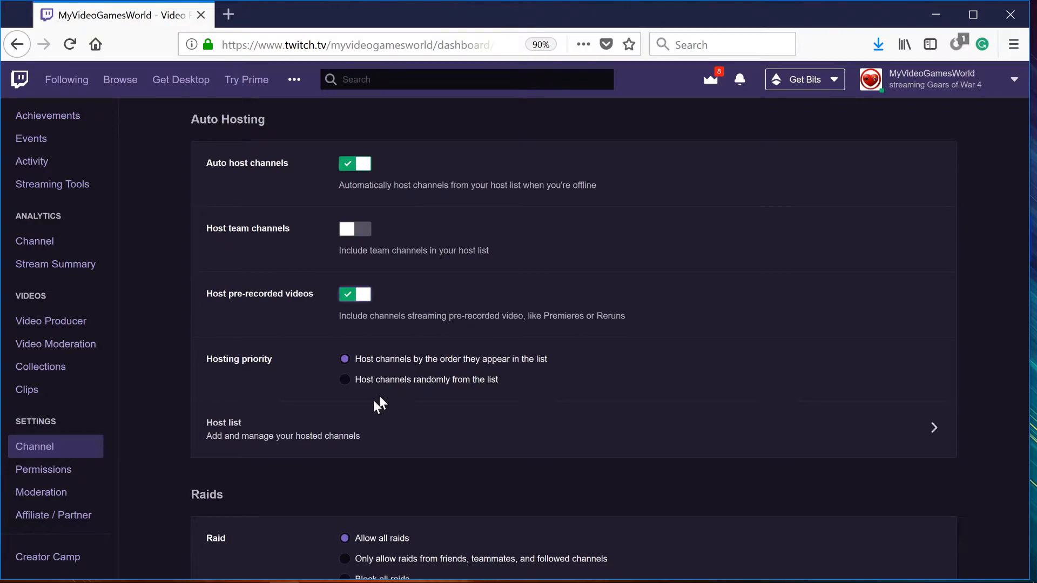
pyautogui.scroll(-3)
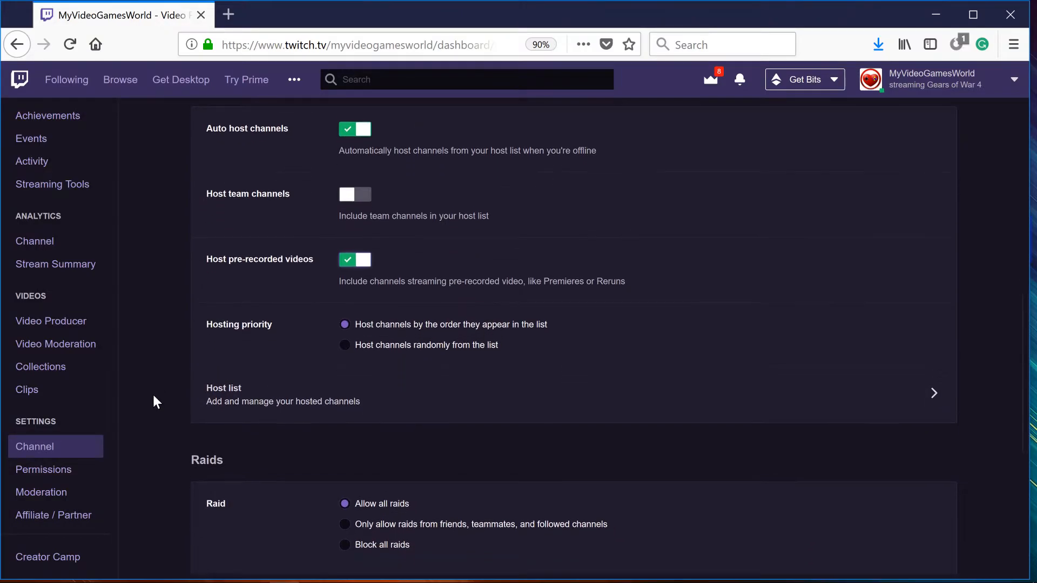
pyautogui.scroll(-3)
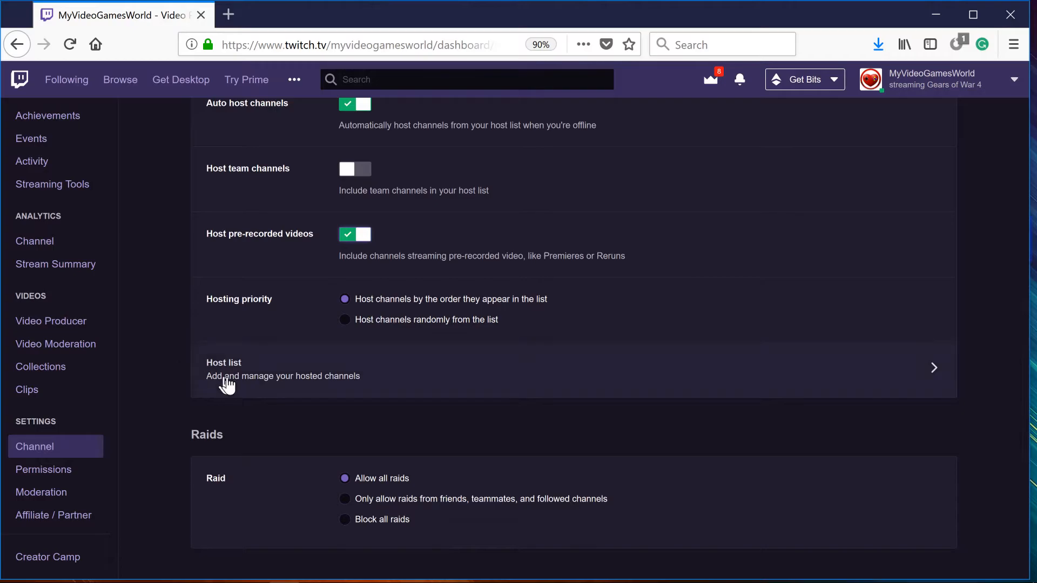
pyautogui.moveTo(245, 383)
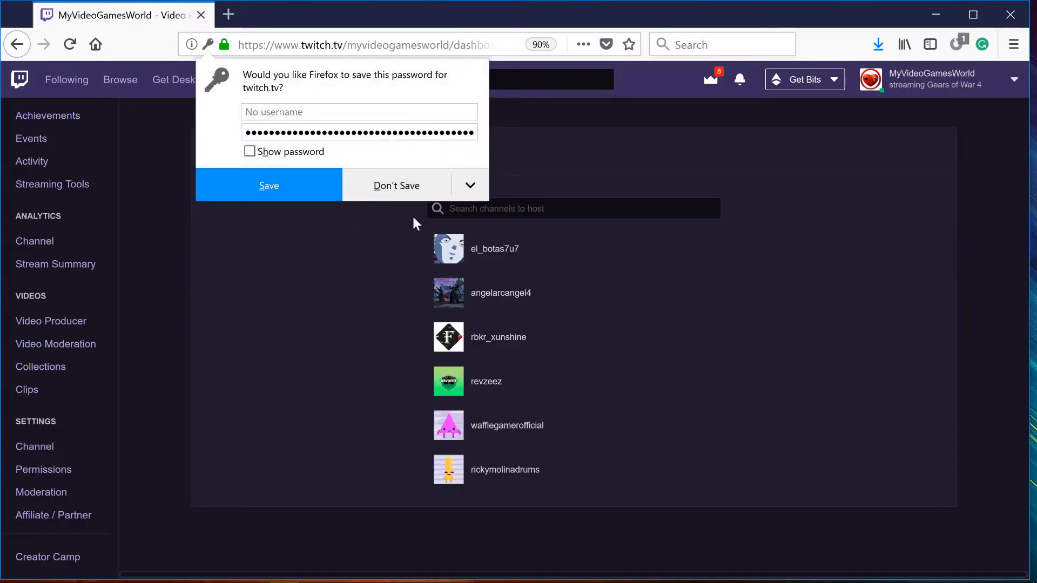
# - Decline Firefox's password save prompt and start searching for a channel to host
pyautogui.click(396, 186)
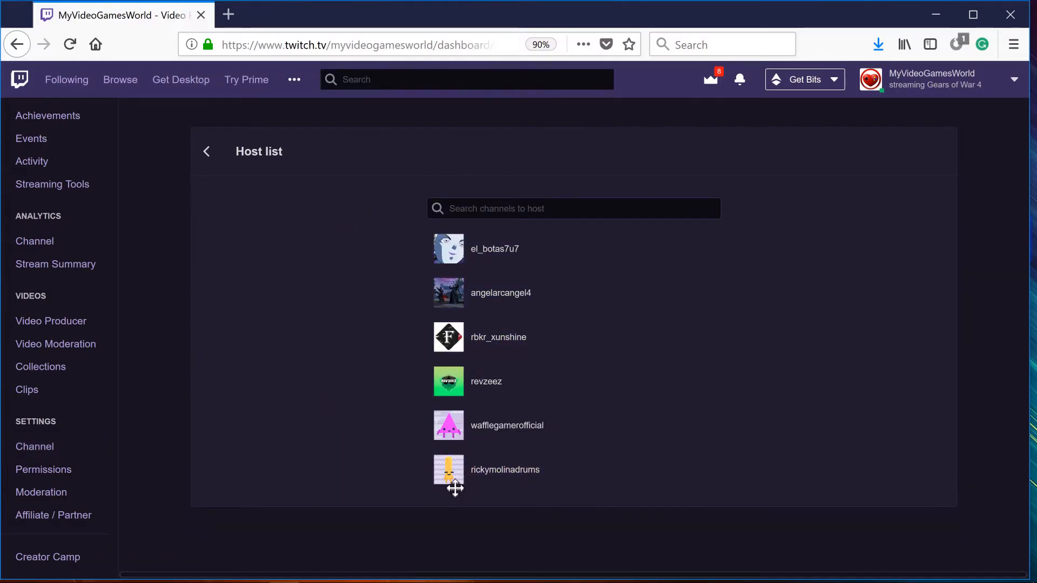
pyautogui.moveTo(453, 281)
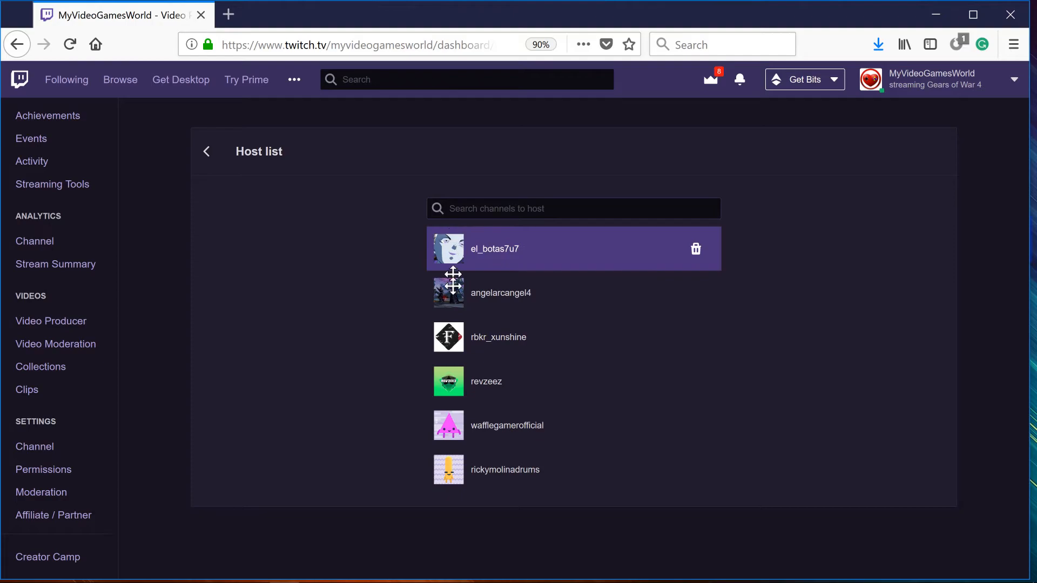
pyautogui.moveTo(358, 360)
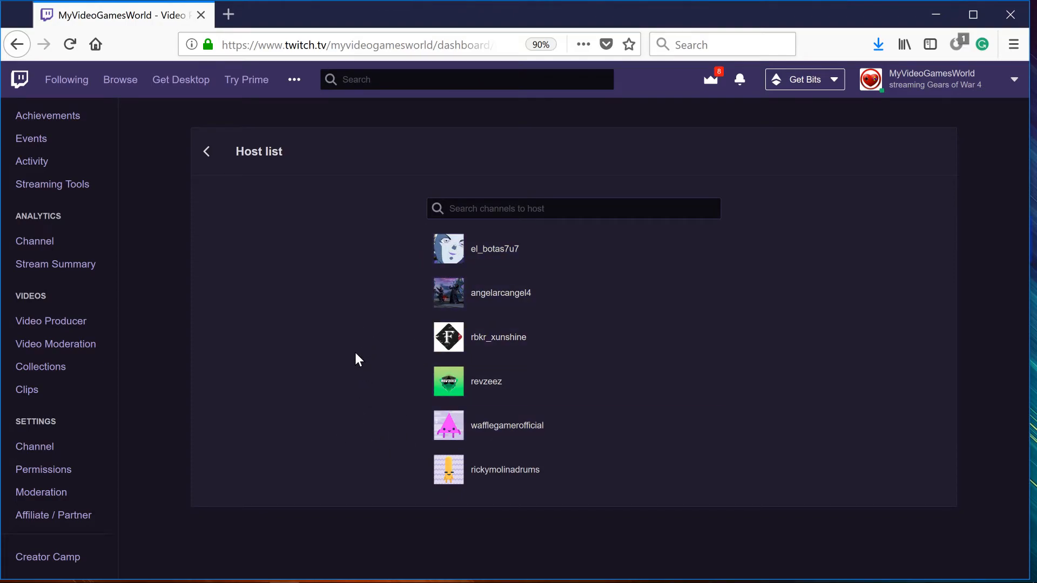
pyautogui.moveTo(473, 228)
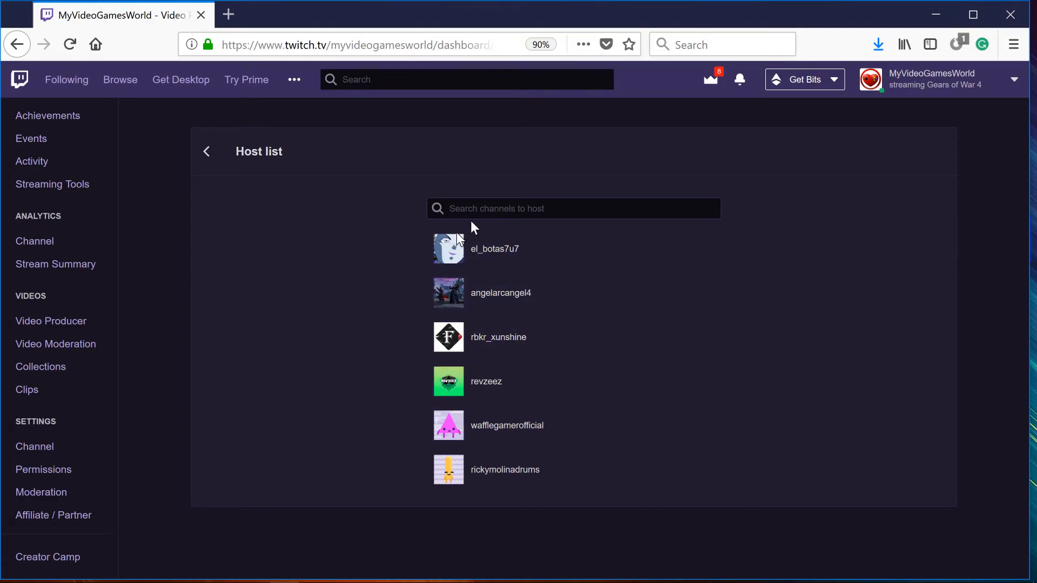
pyautogui.click(574, 209)
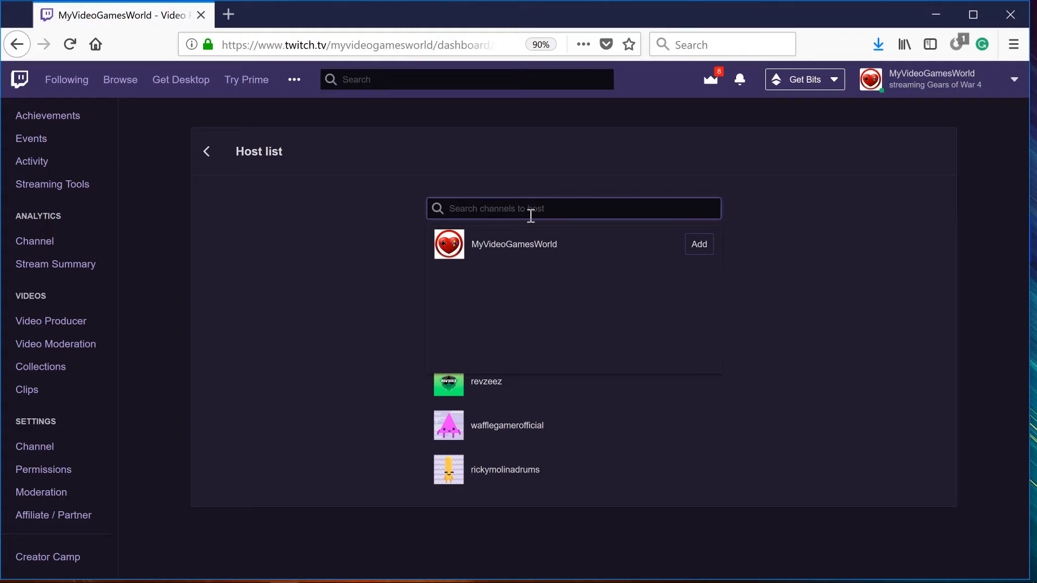
pyautogui.moveTo(681, 271)
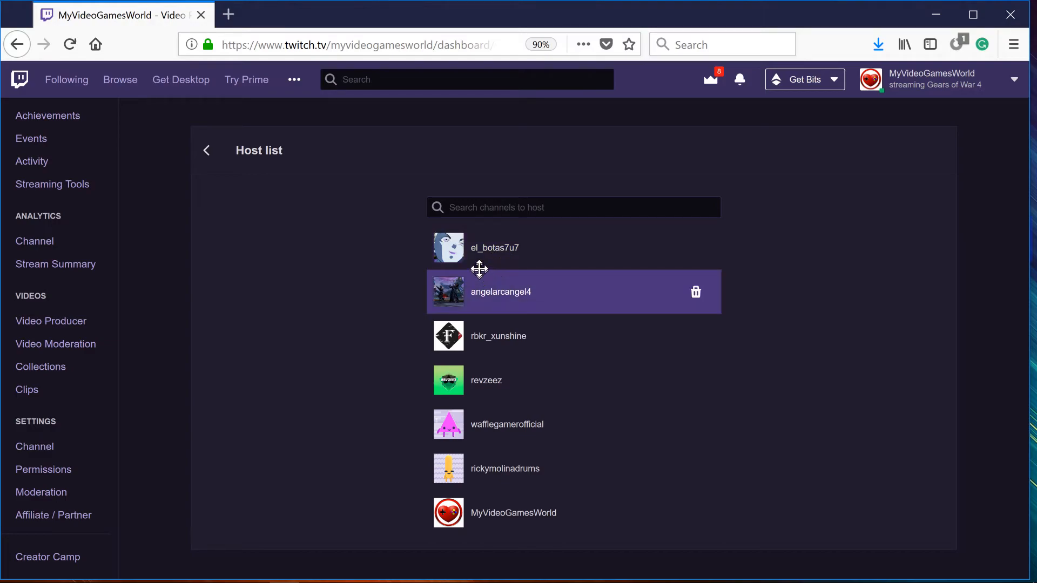
pyautogui.moveTo(497, 512)
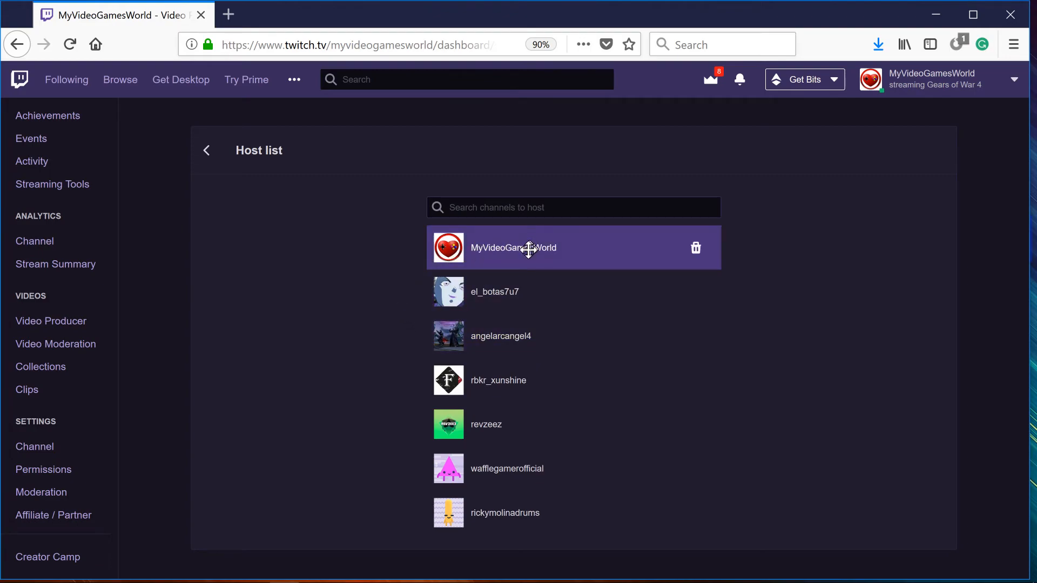
pyautogui.moveTo(479, 247)
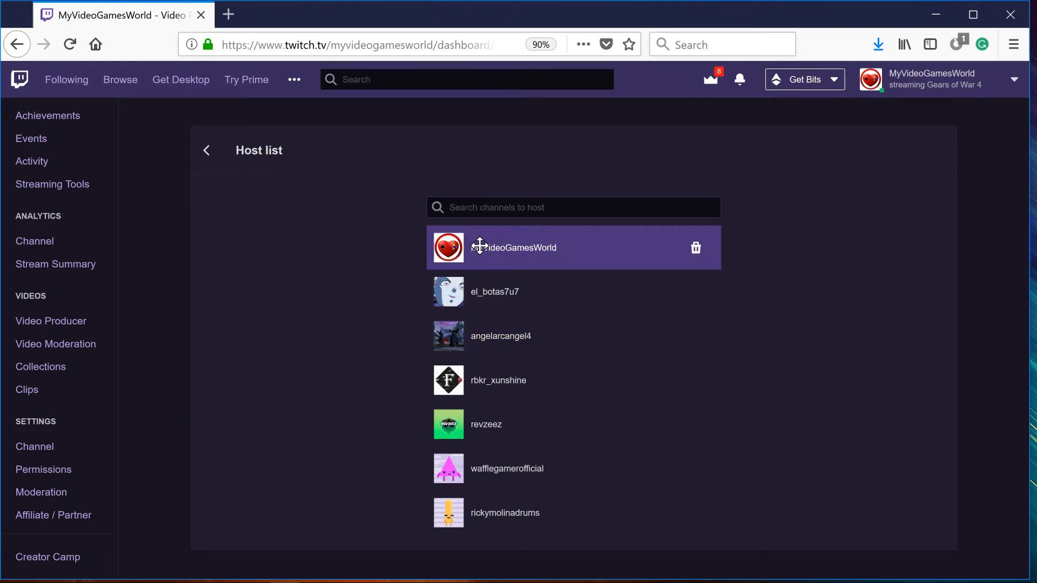
pyautogui.moveTo(509, 297)
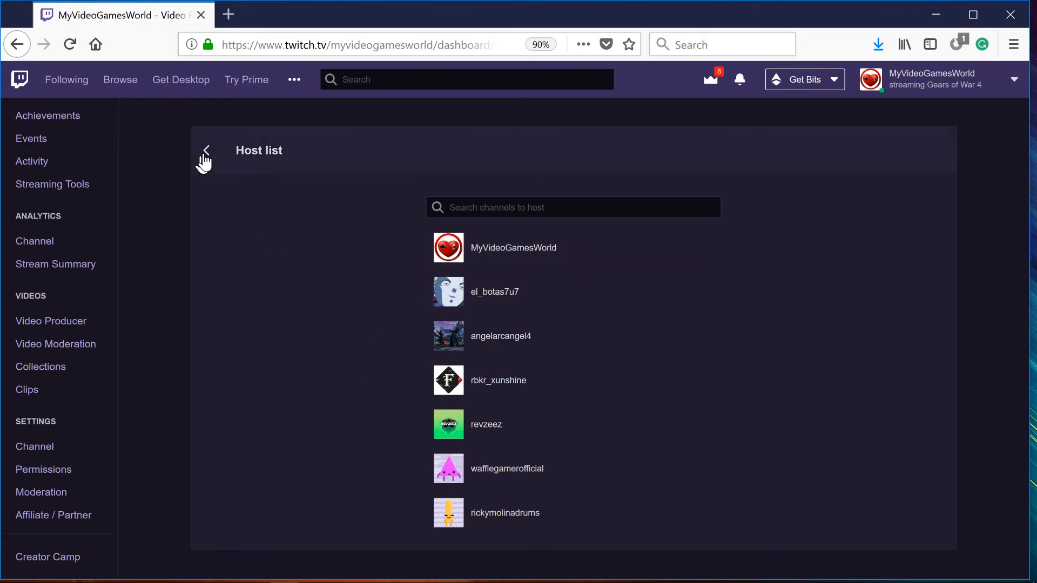
# - Return to channel settings, scroll through them, and decline Firefox's password save prompts
pyautogui.click(35, 446)
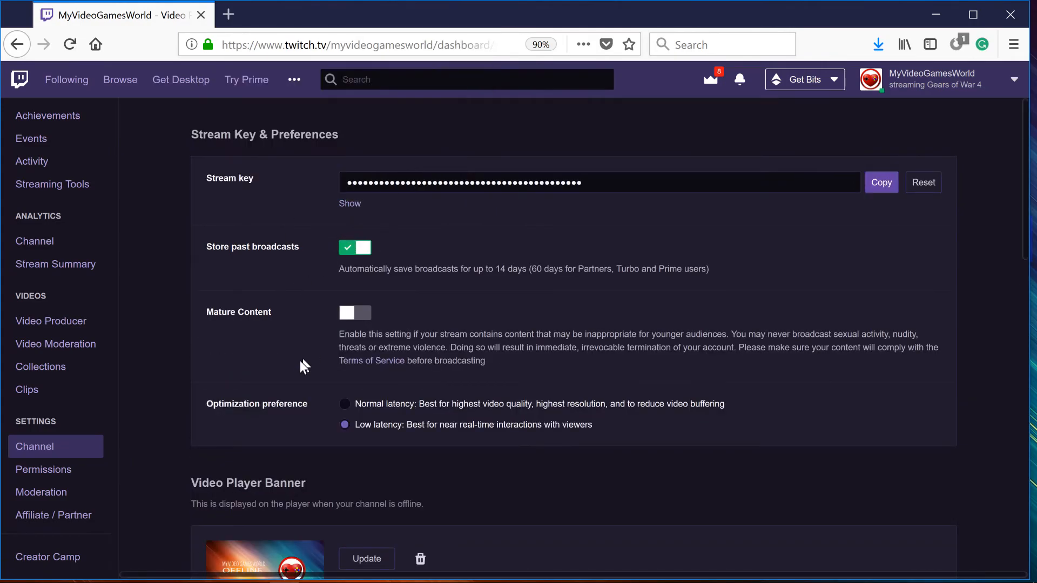
pyautogui.moveTo(318, 395)
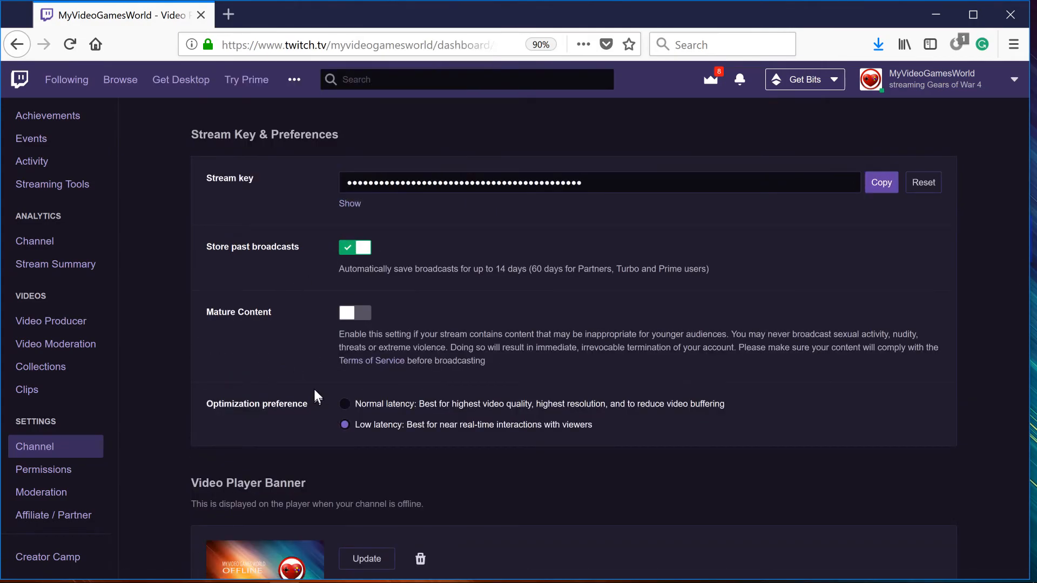
pyautogui.scroll(-3)
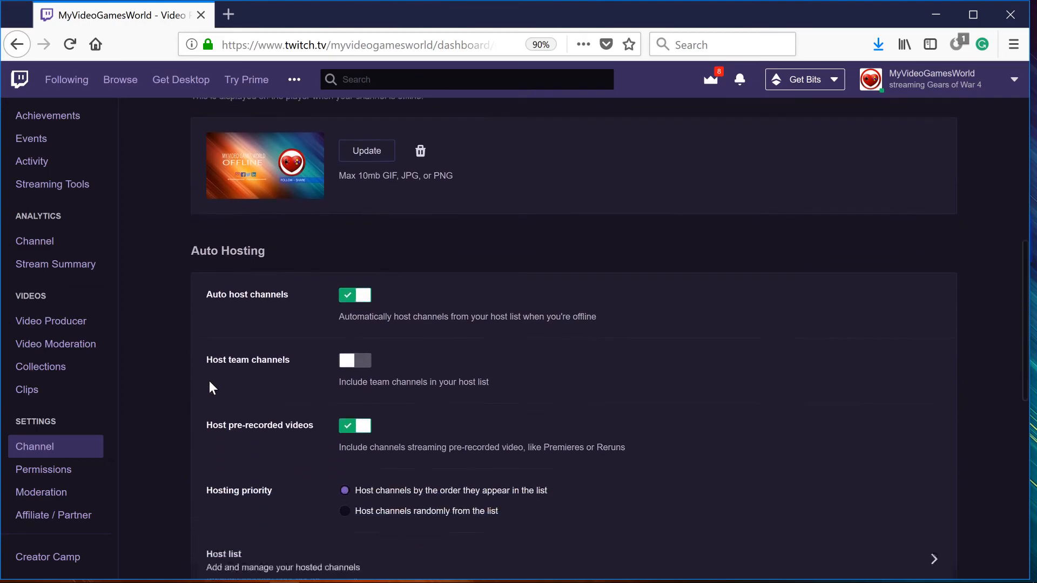
pyautogui.scroll(-3)
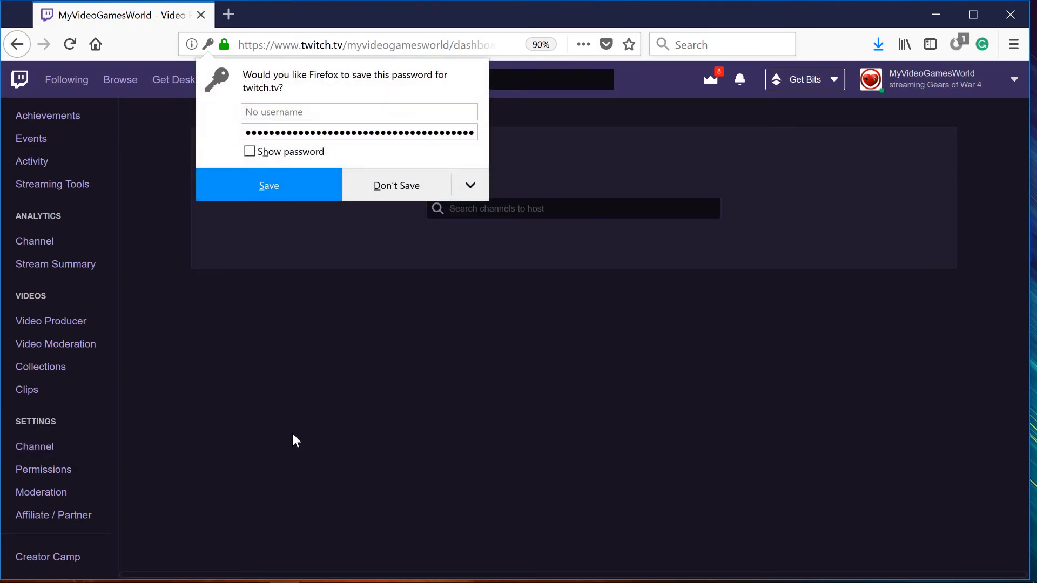
pyautogui.click(396, 186)
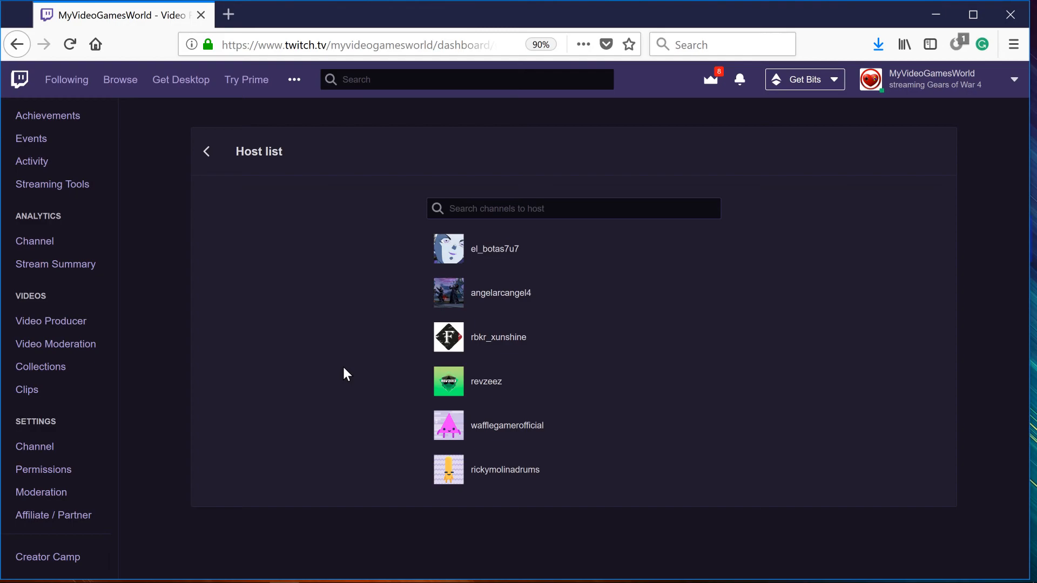
pyautogui.moveTo(292, 194)
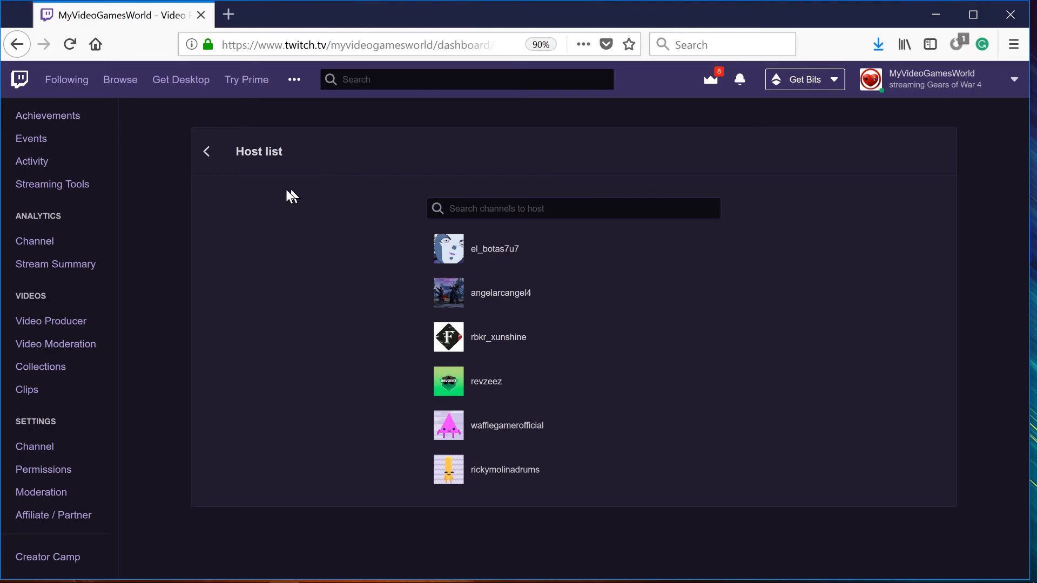
pyautogui.moveTo(309, 219)
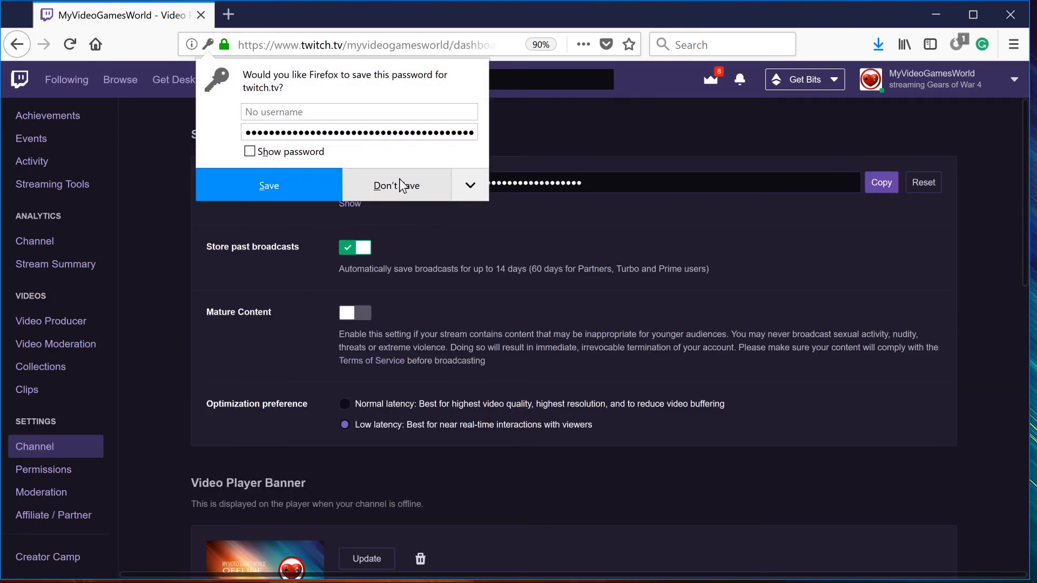
pyautogui.click(396, 185)
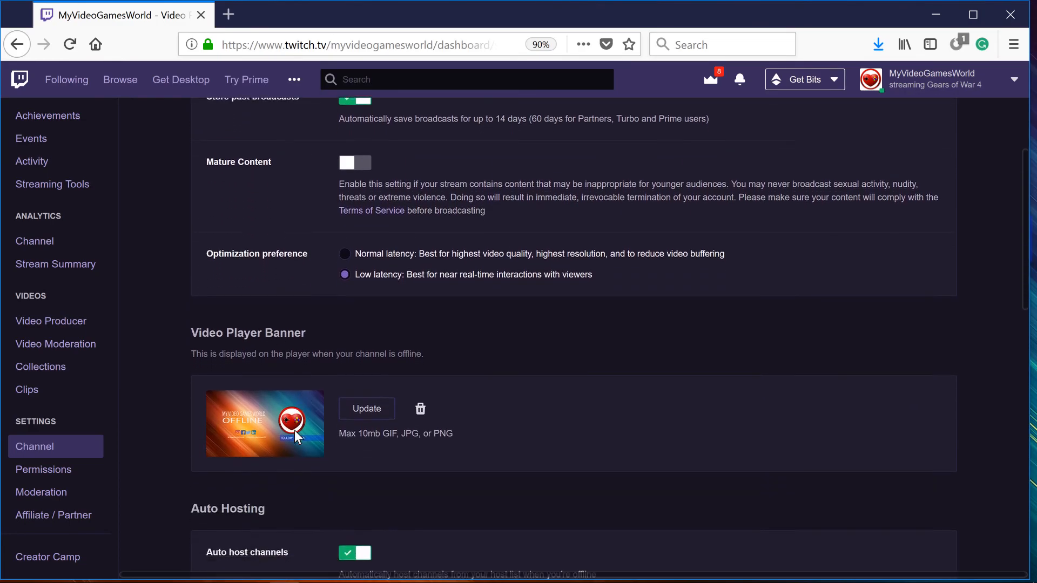
pyautogui.scroll(-3)
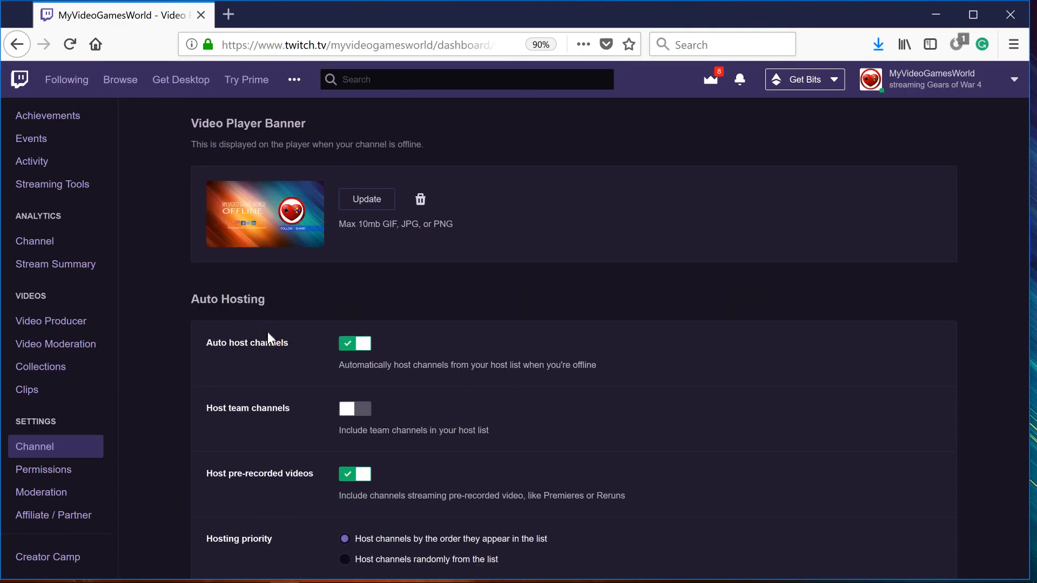
pyautogui.scroll(-3)
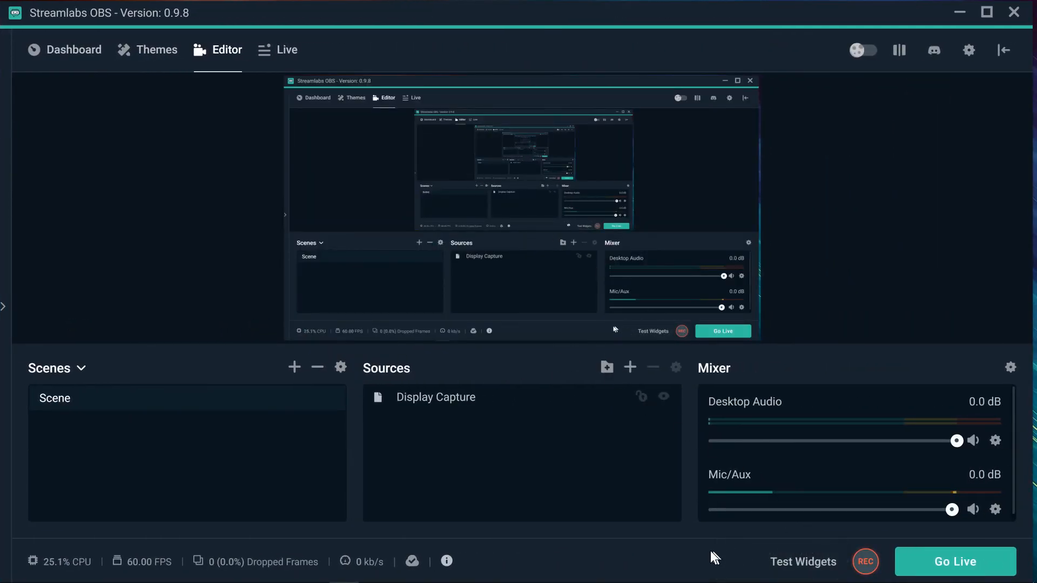
pyautogui.moveTo(865, 563)
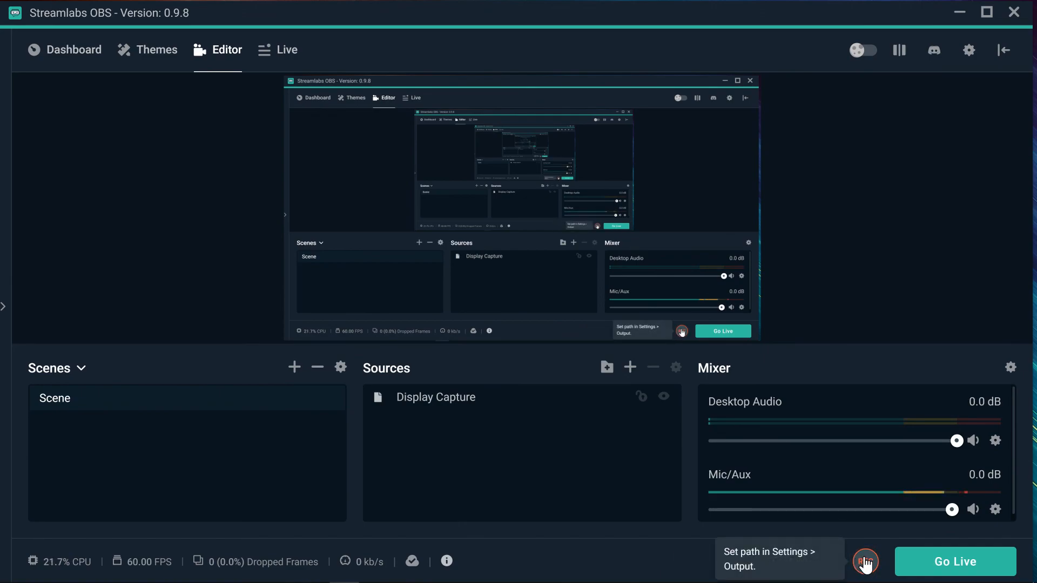